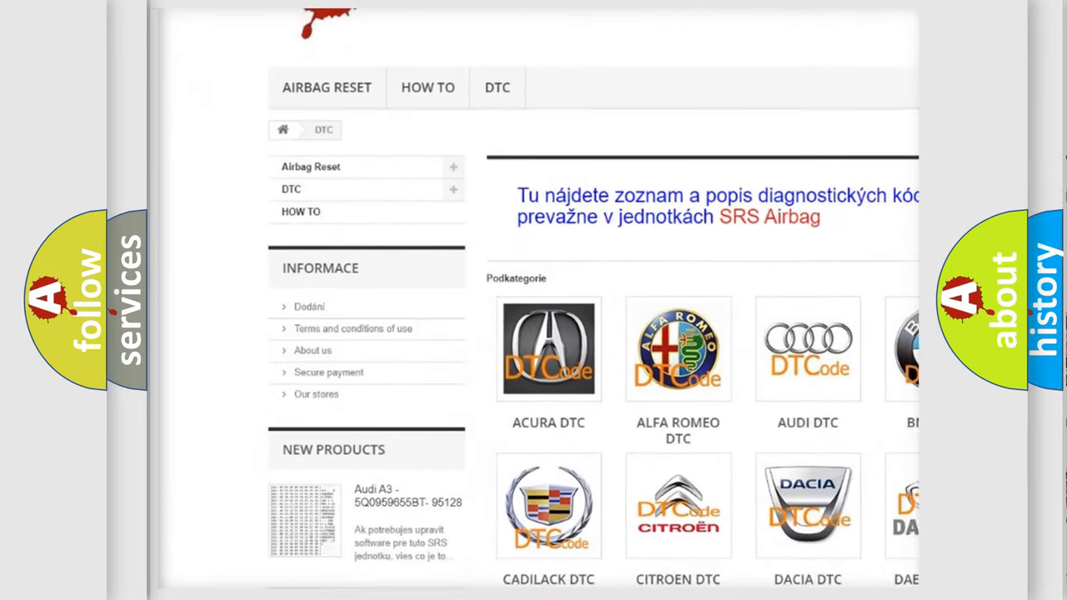
pyautogui.scroll(-3)
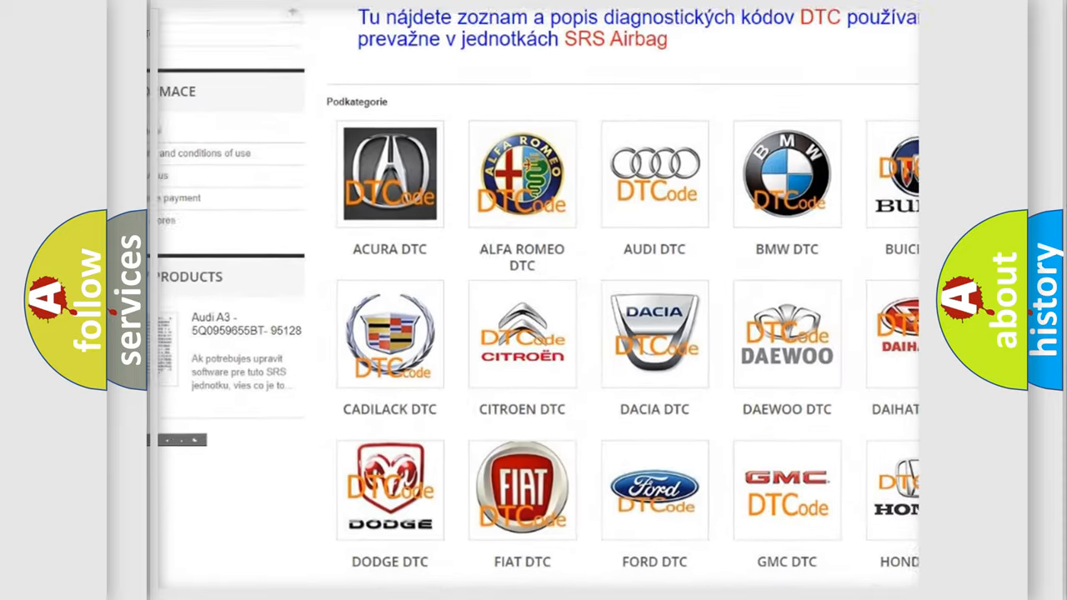
pyautogui.scroll(-3)
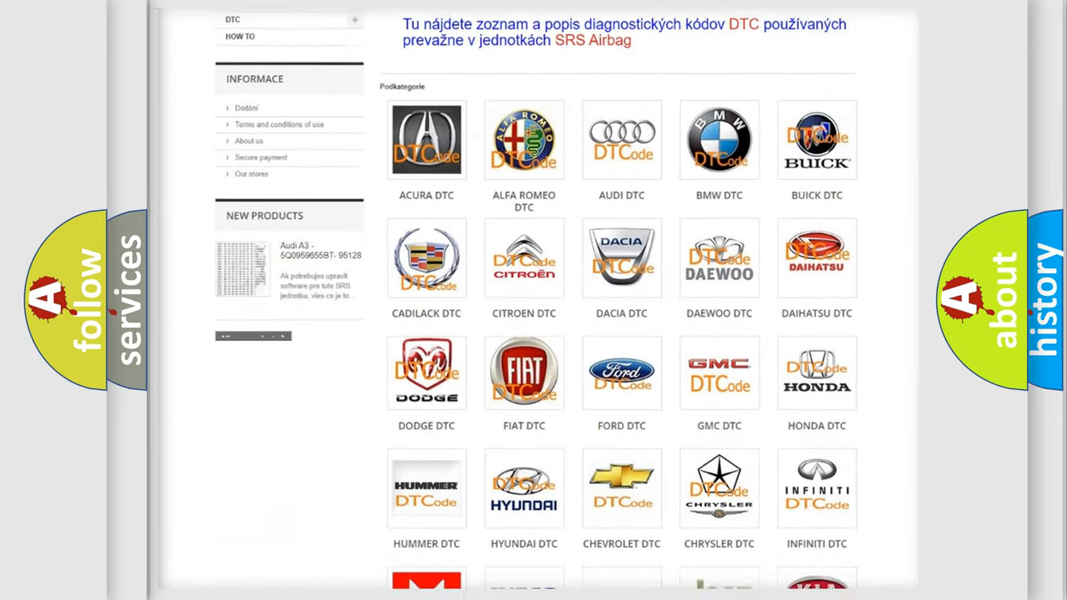
pyautogui.scroll(-3)
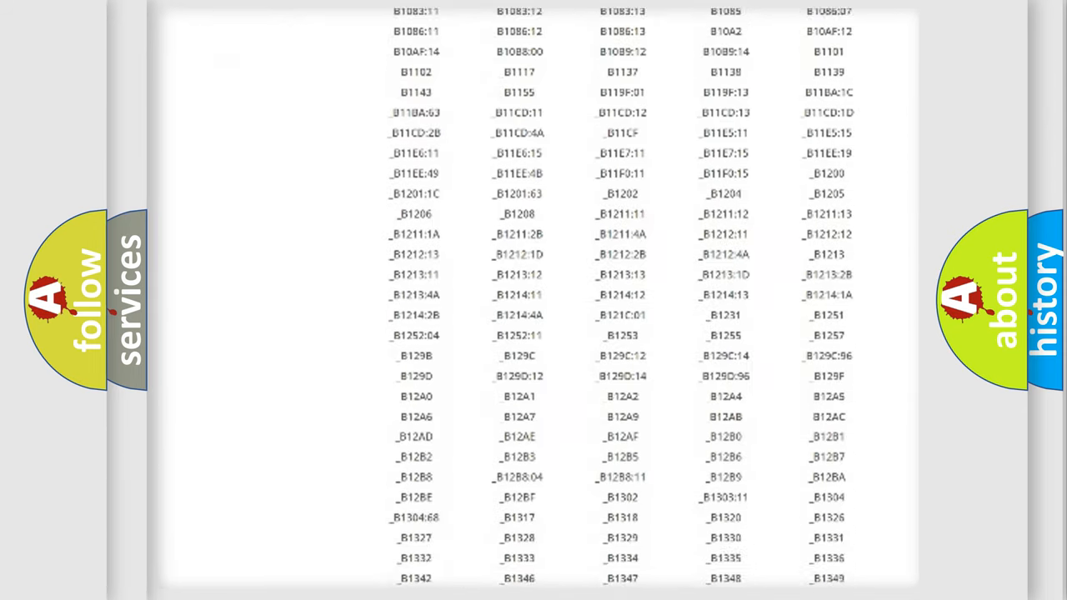
pyautogui.scroll(-3)
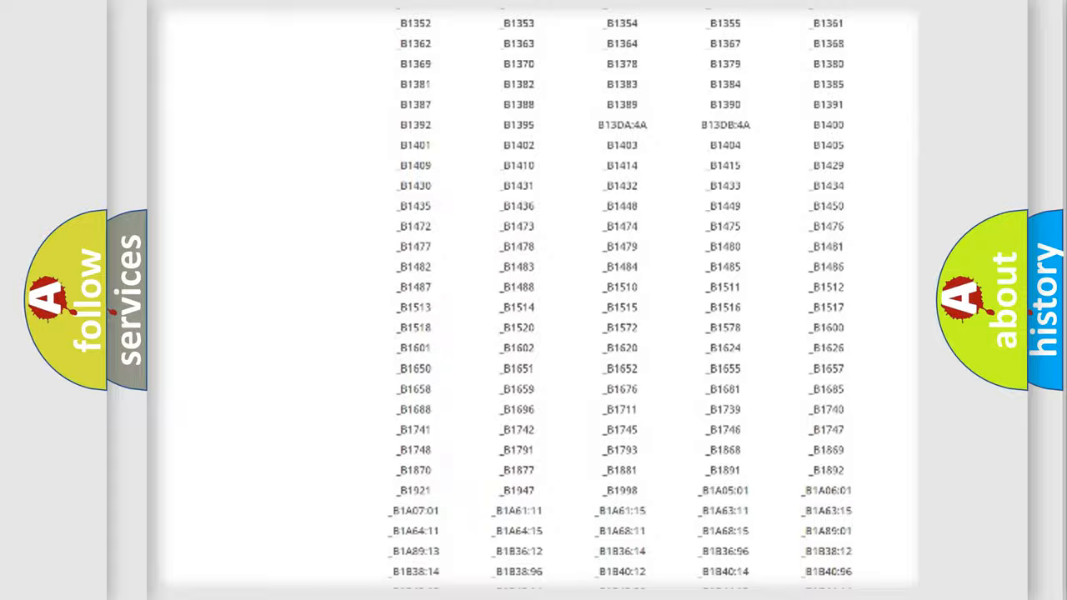